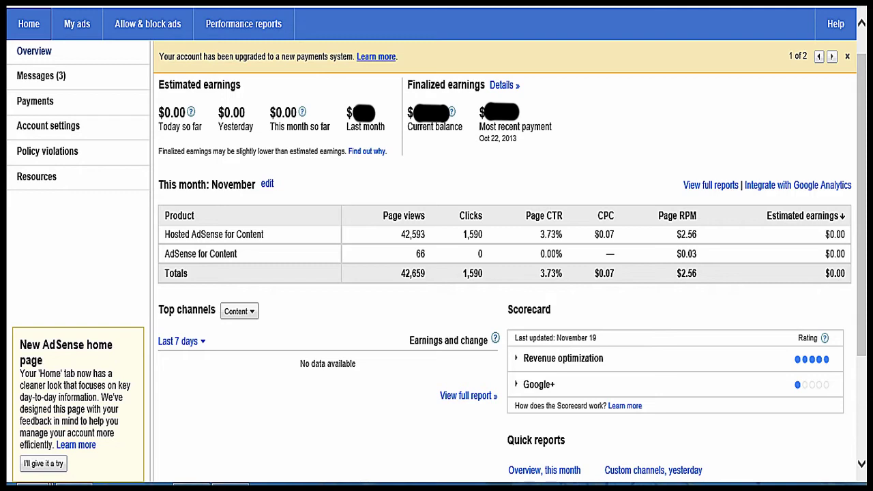
Go from the home overview to the full performance report for the entire account by day
{"action": "left_click", "coordinate": [43, 464]}
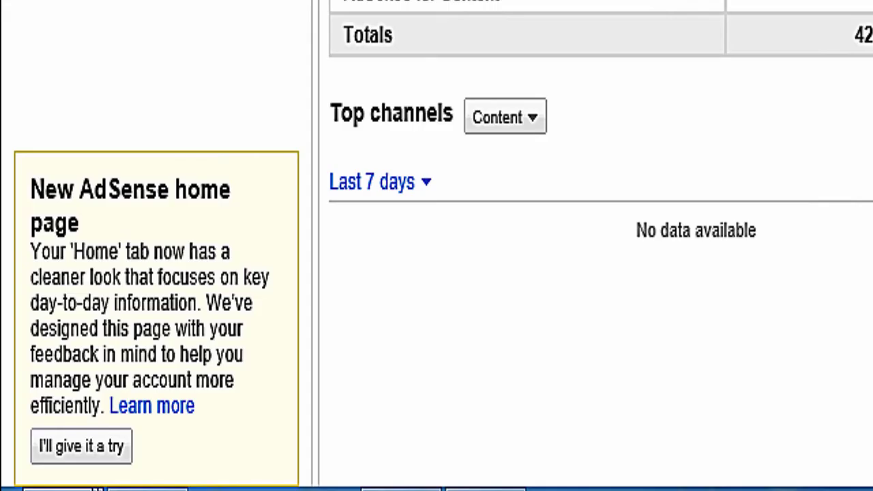
{"action": "left_click", "coordinate": [80, 446]}
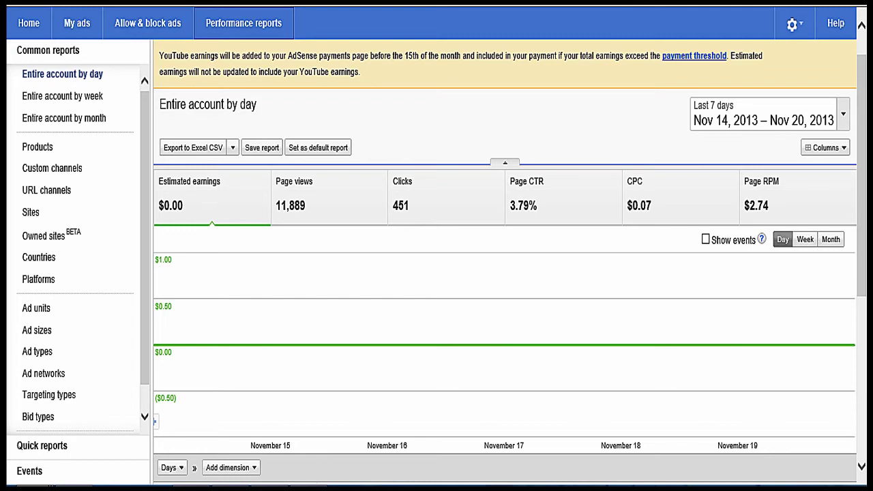
Break the report down by product, listing Hosted AdSense for Content and AdSense for Content
{"action": "scroll", "scroll_direction": "down", "scroll_amount": 3}
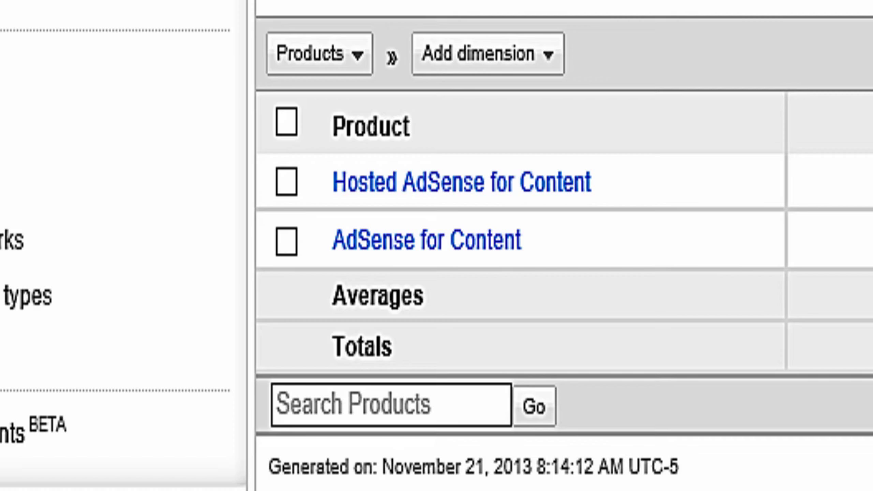
Narrow the report to the Hosted AdSense for Content product alone
{"action": "left_click", "coordinate": [460, 182]}
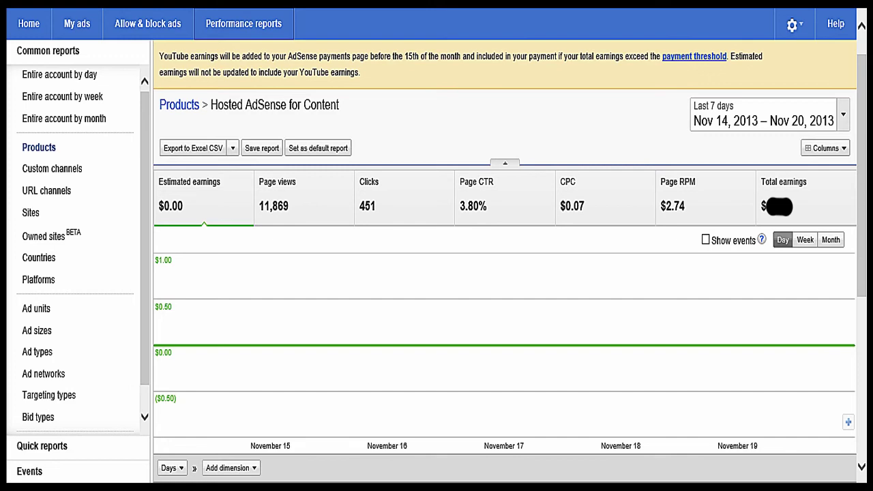
{"action": "scroll", "scroll_direction": "down", "scroll_amount": 3}
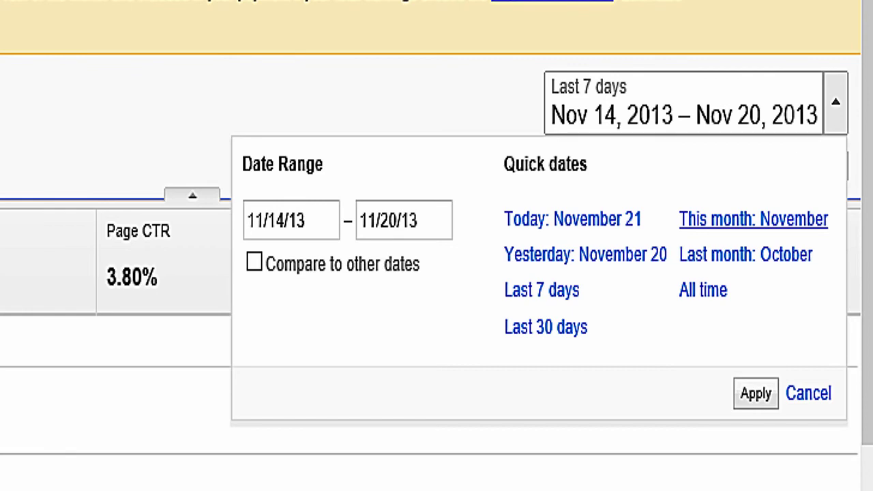
Set the report's date range to this month, Nov 1 – Nov 21, 2013
{"action": "left_click", "coordinate": [753, 219]}
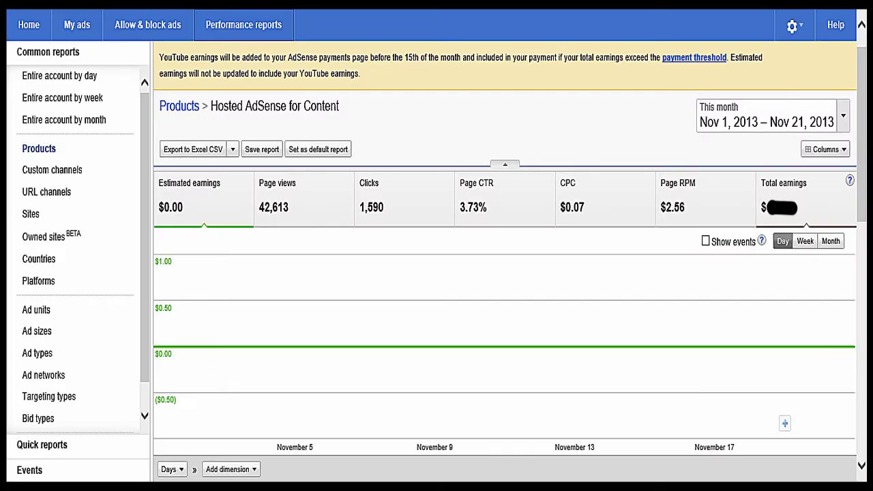
Scroll through the daily rows to the totals of 42,592 page views and 1,590 clicks
{"action": "scroll", "scroll_direction": "down", "scroll_amount": 3}
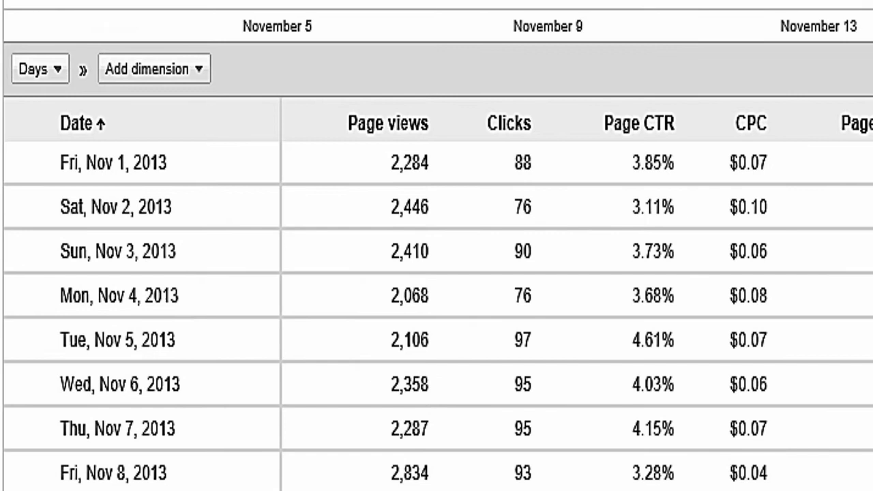
{"action": "scroll", "scroll_direction": "right", "scroll_amount": 3}
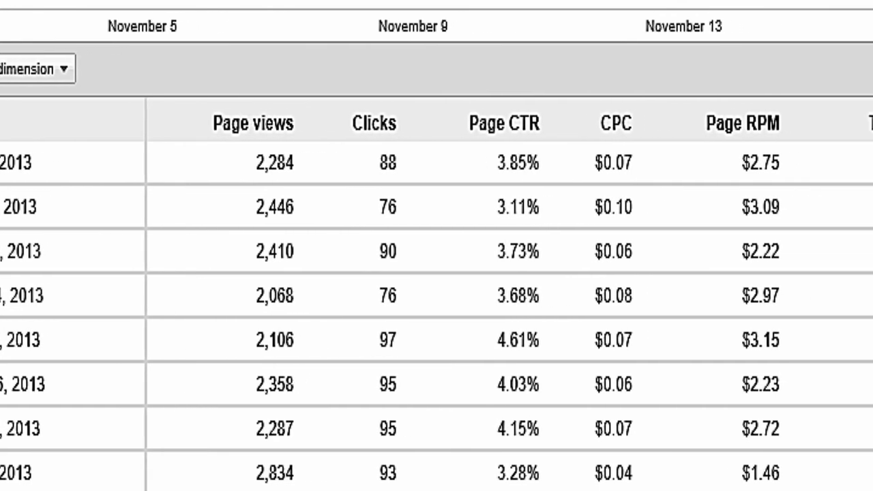
{"action": "scroll", "scroll_direction": "right", "scroll_amount": 3}
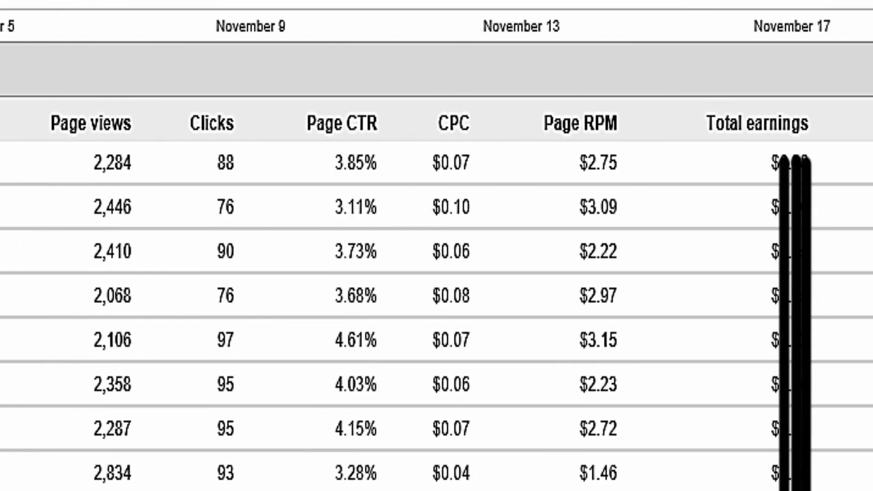
{"action": "scroll", "scroll_direction": "right", "scroll_amount": 3}
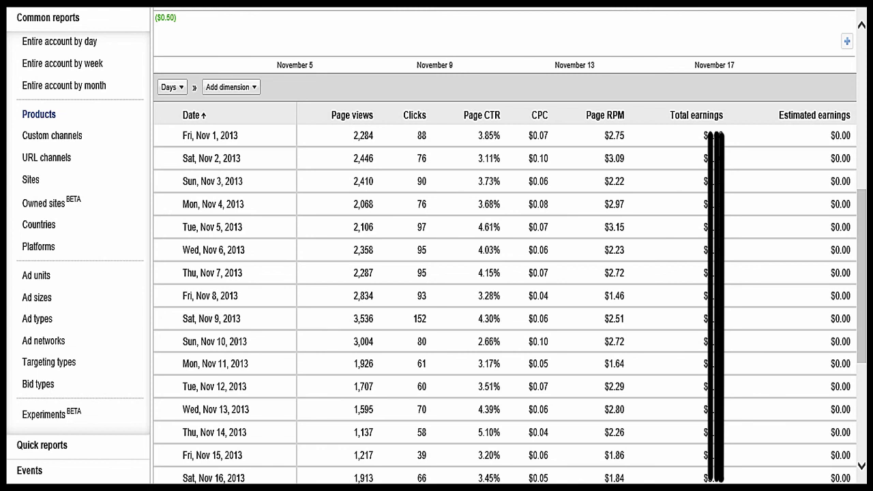
{"action": "scroll", "scroll_direction": "down", "scroll_amount": 3}
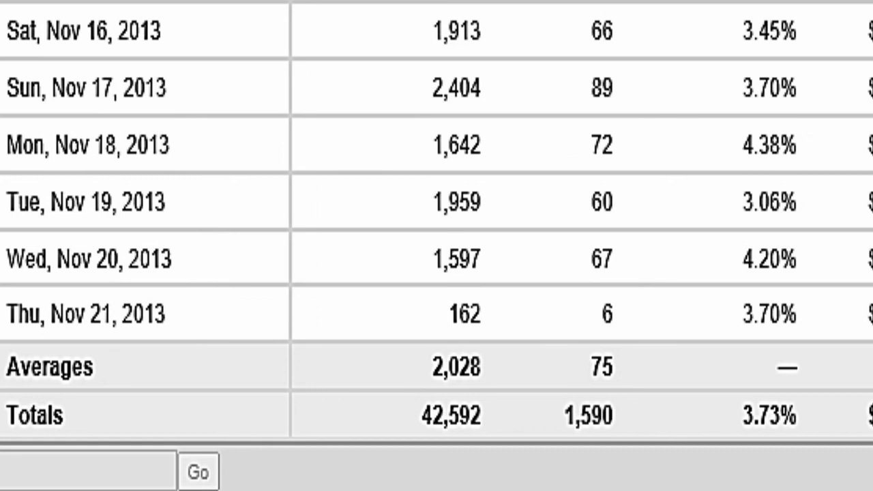
{"action": "scroll", "scroll_direction": "right", "scroll_amount": 3}
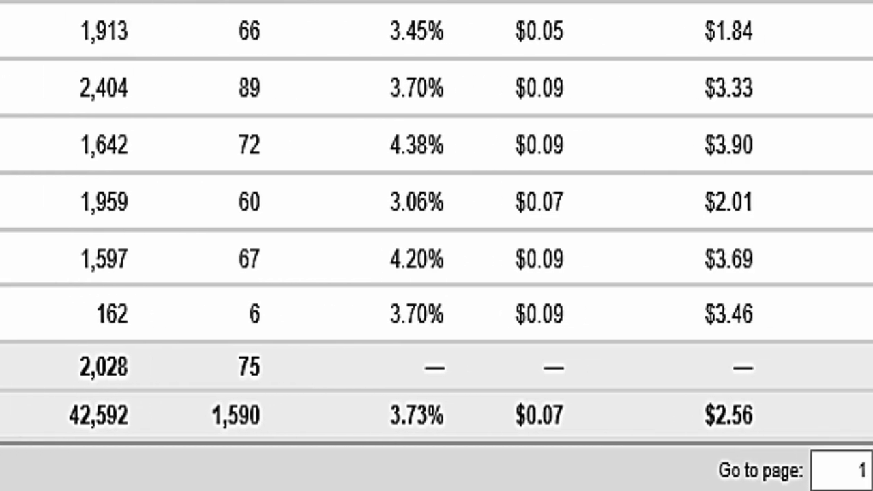
{"action": "scroll", "scroll_direction": "right", "scroll_amount": 3}
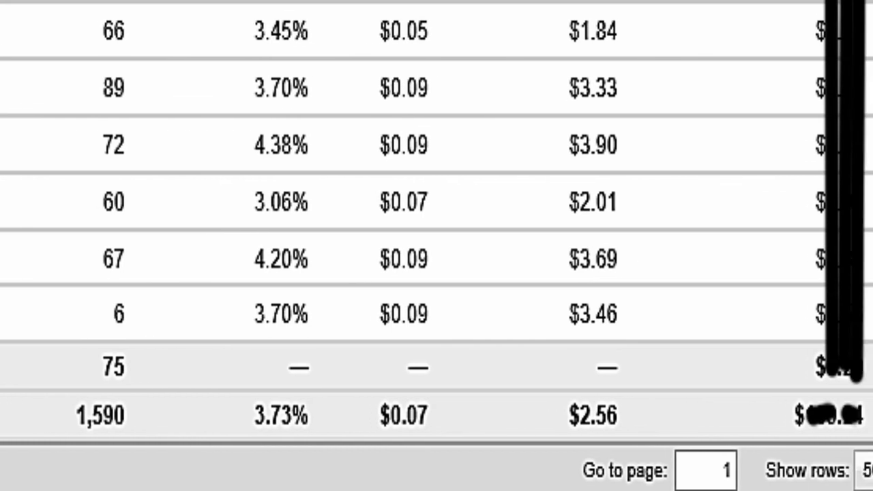